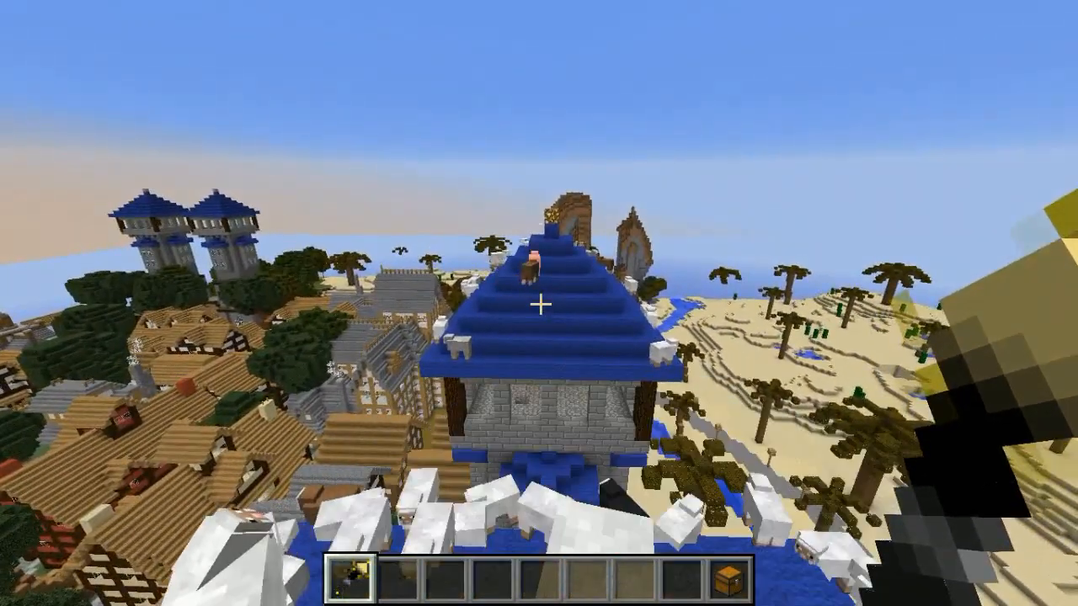
pyautogui.moveTo(539, 303)
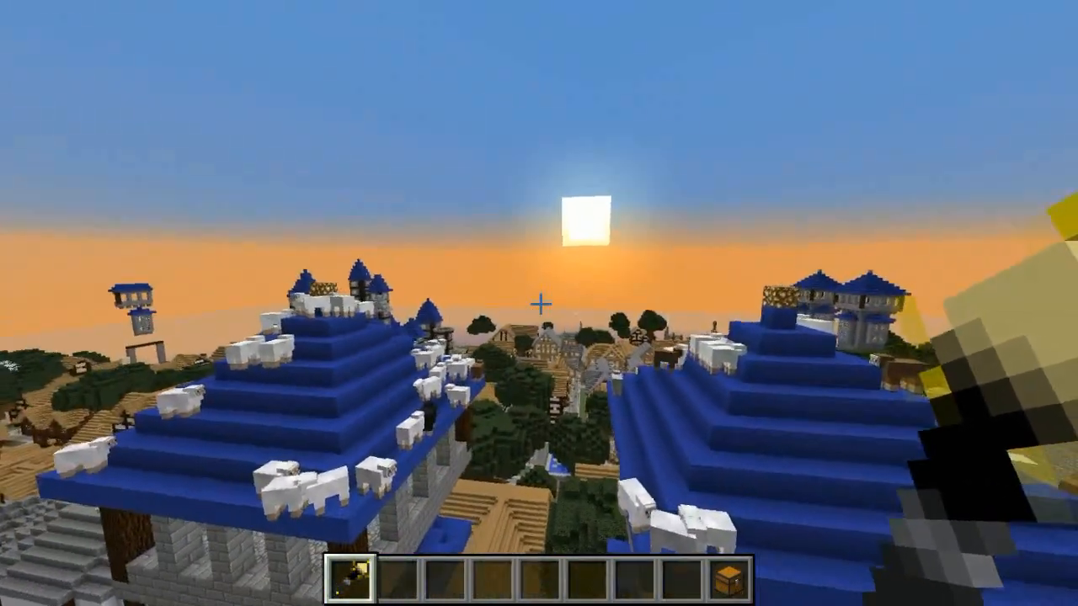
pyautogui.moveTo(539, 303)
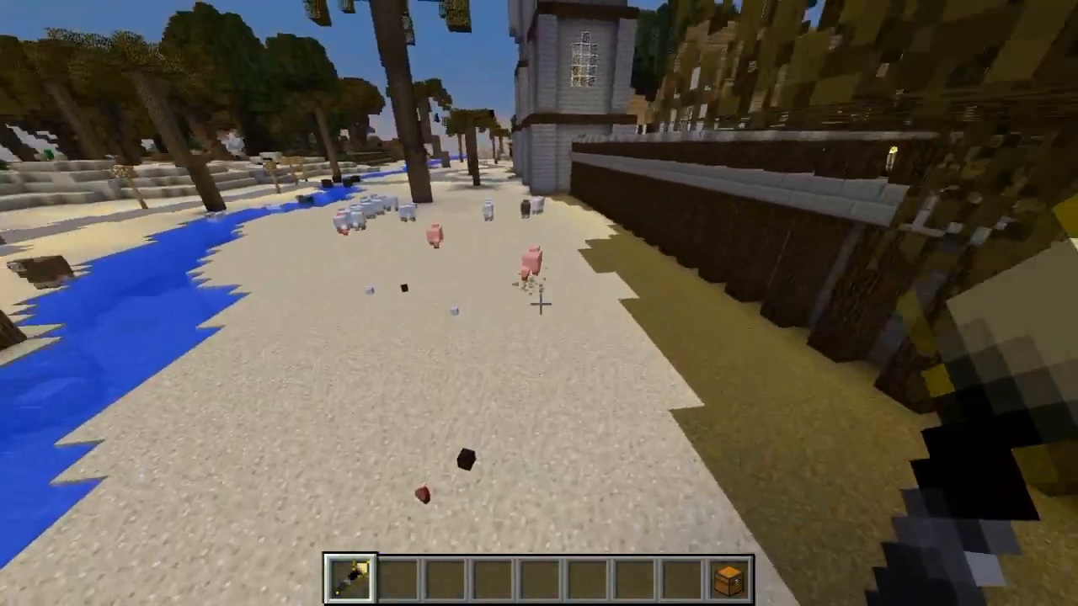
pyautogui.moveTo(539, 303)
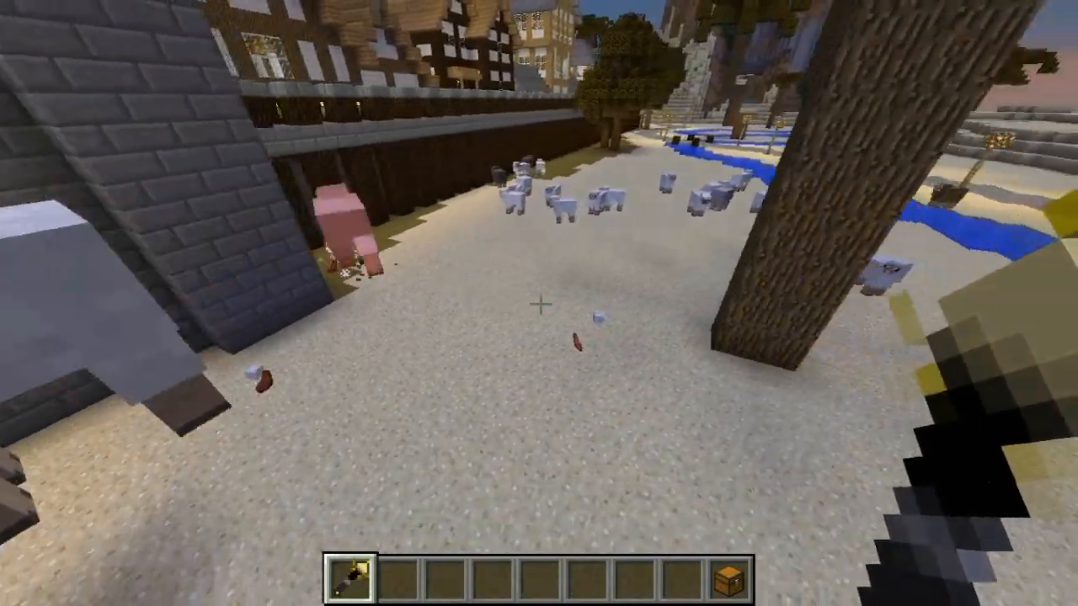
pyautogui.moveTo(539, 303)
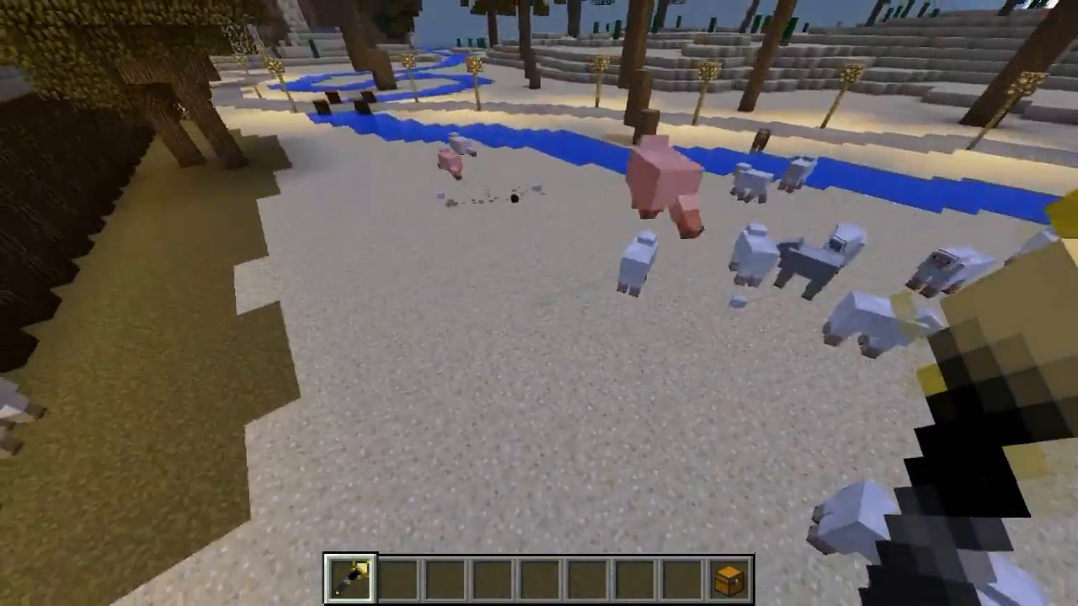
pyautogui.moveTo(539, 303)
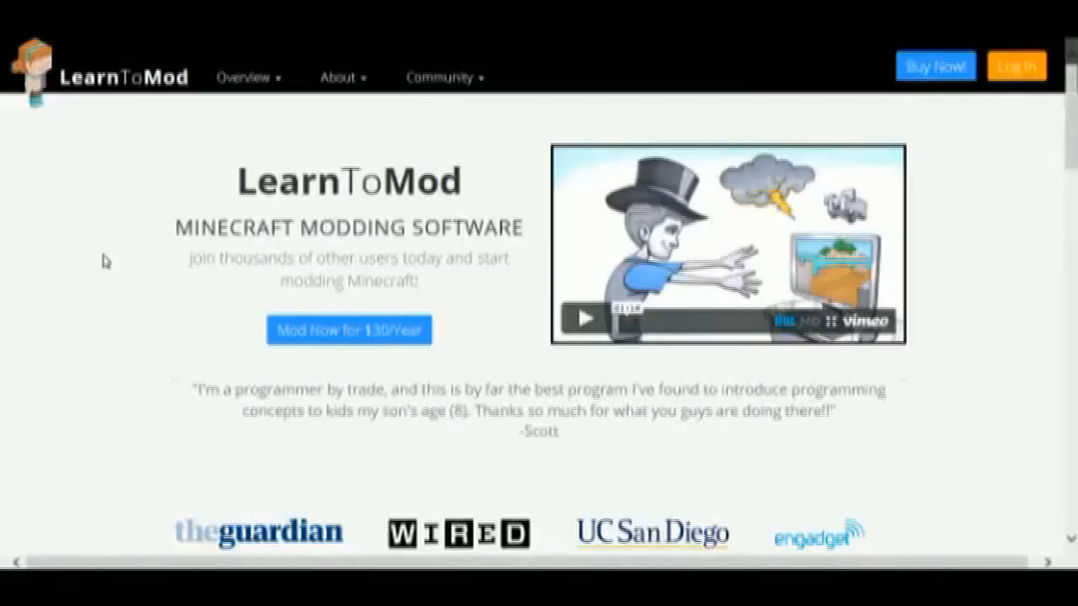
pyautogui.moveTo(145, 251)
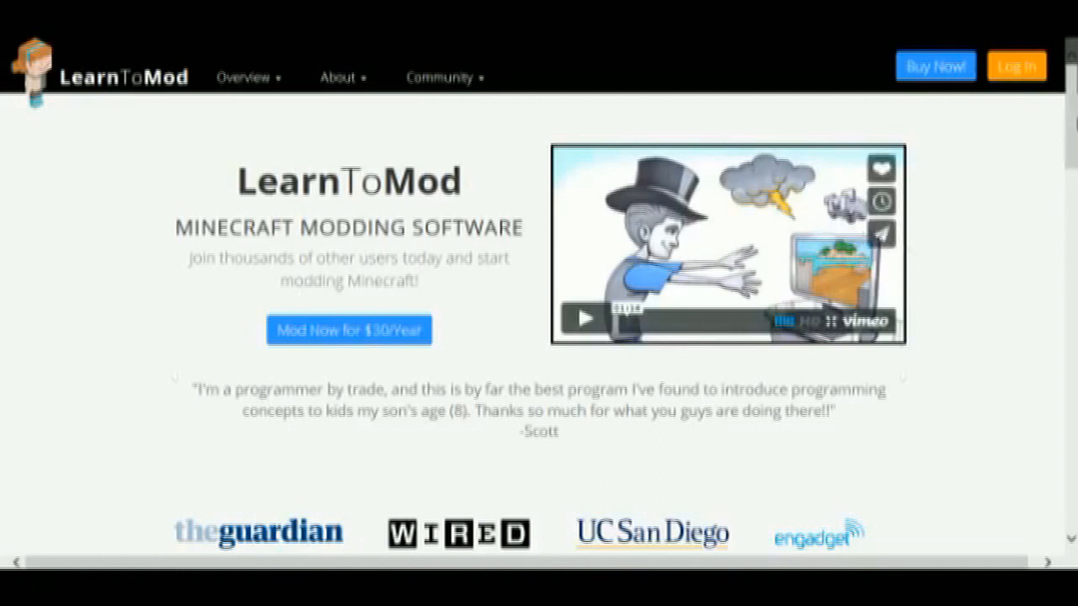
pyautogui.scroll(-3)
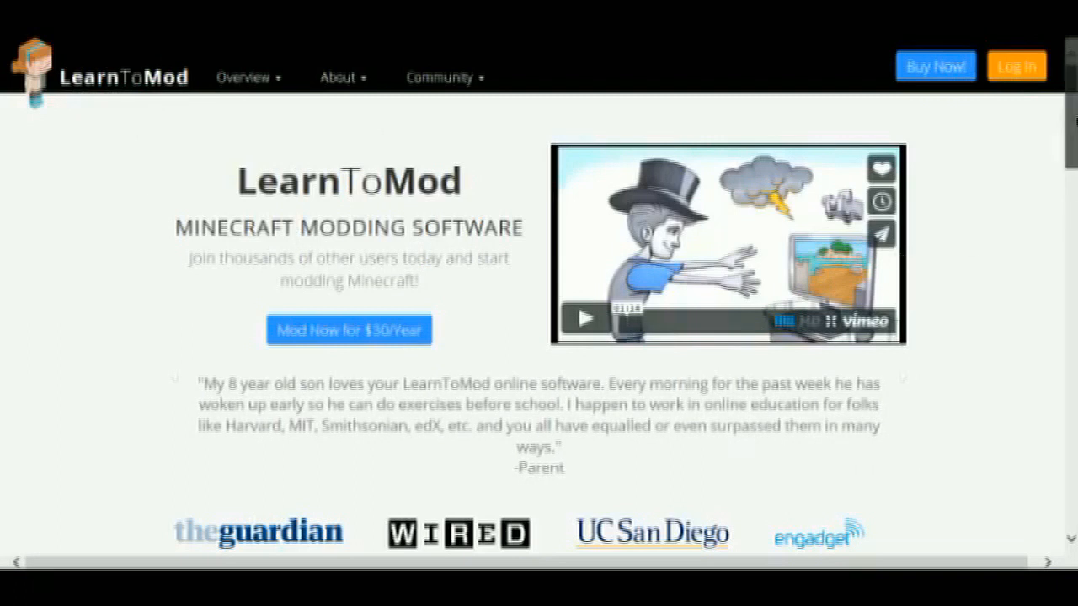
pyautogui.scroll(-3)
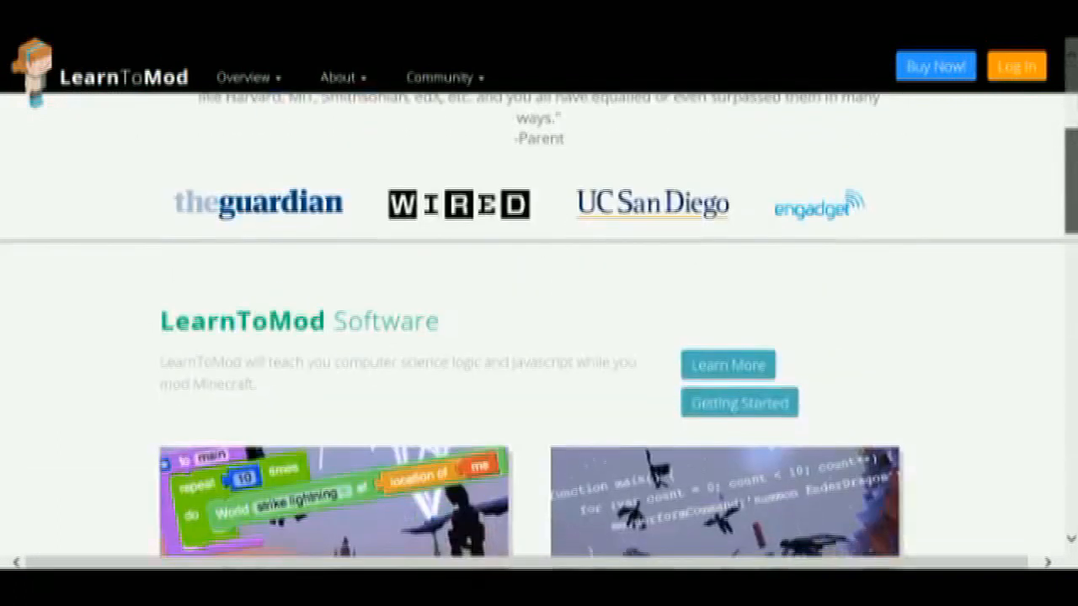
pyautogui.scroll(-3)
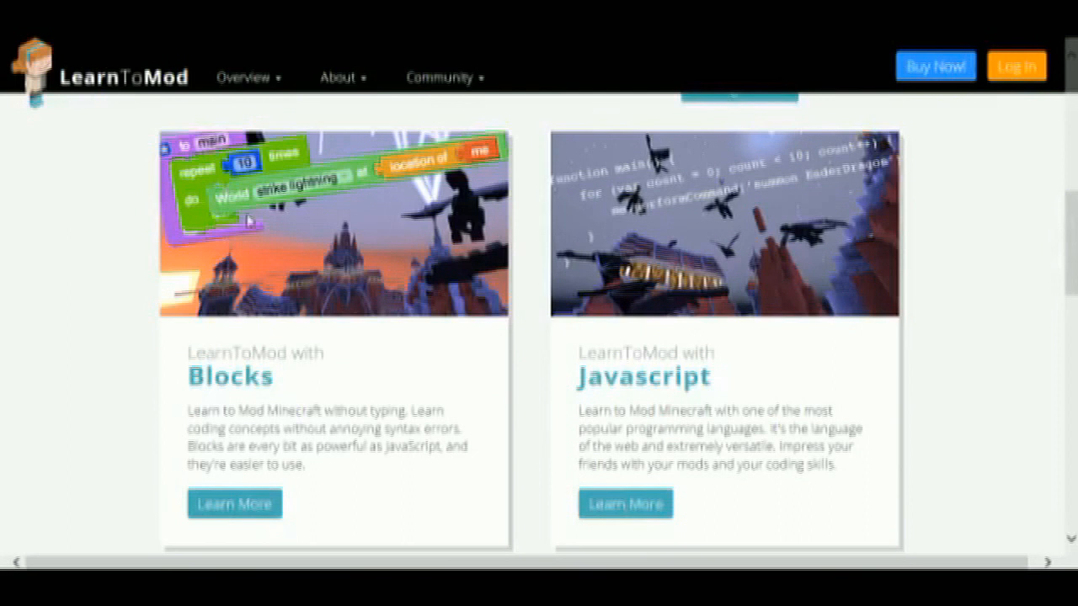
pyautogui.moveTo(681, 188)
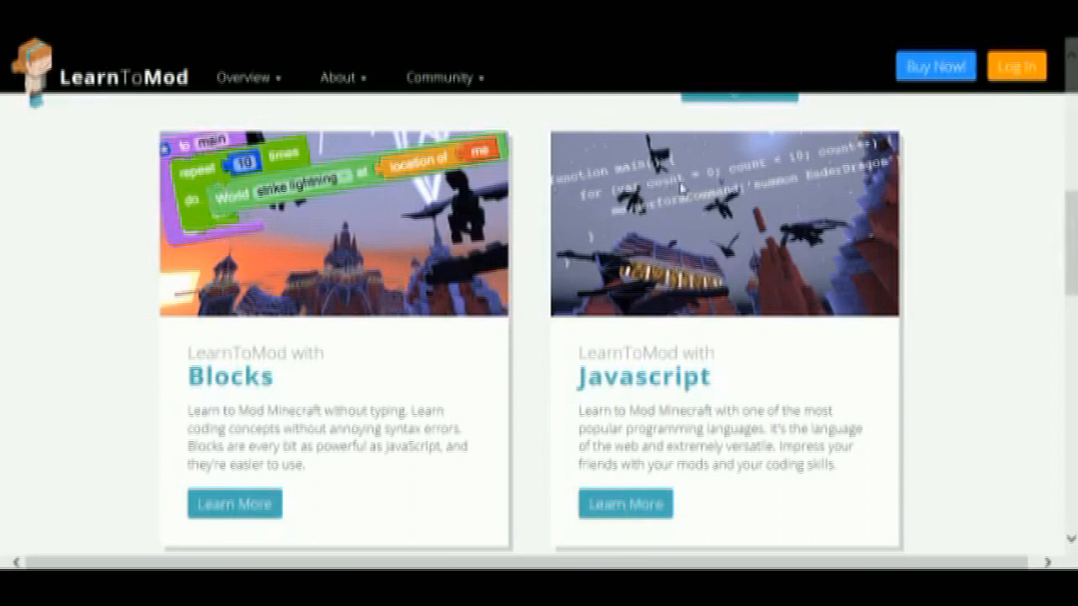
pyautogui.moveTo(684, 196)
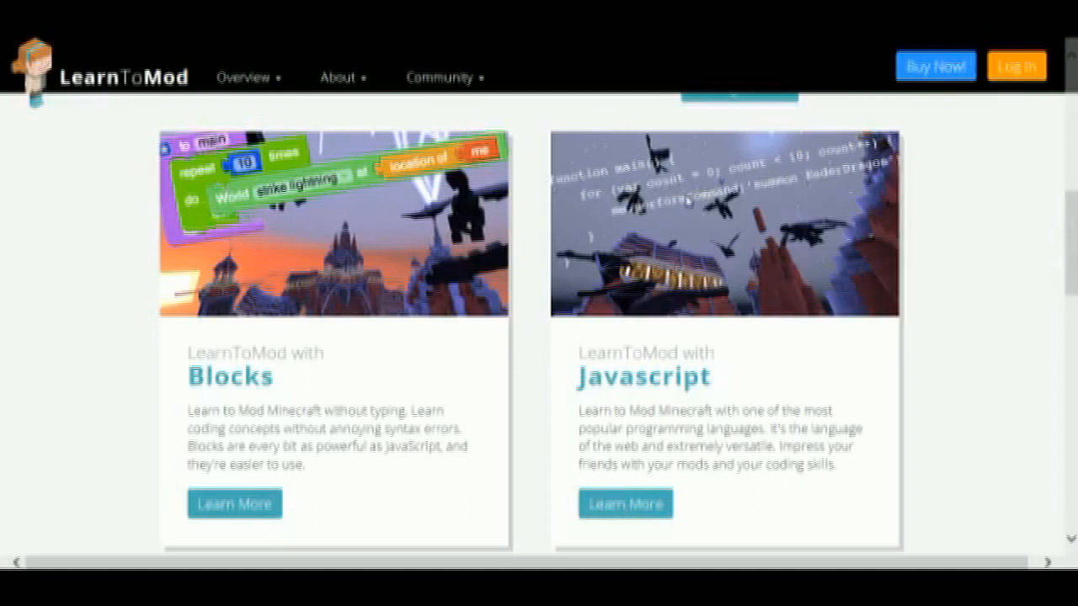
pyautogui.moveTo(520, 251)
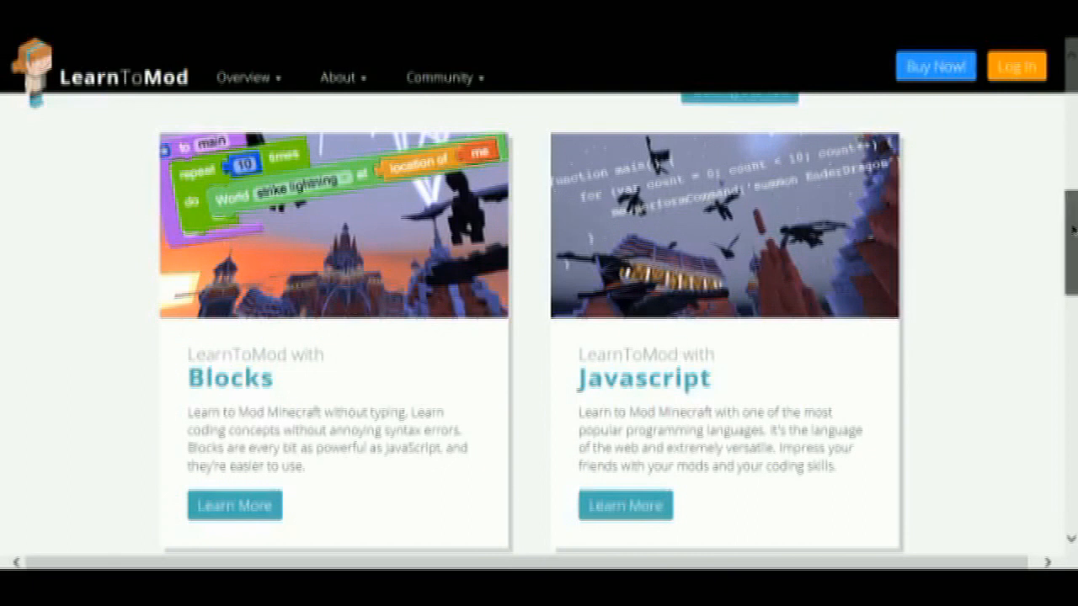
pyautogui.scroll(-3)
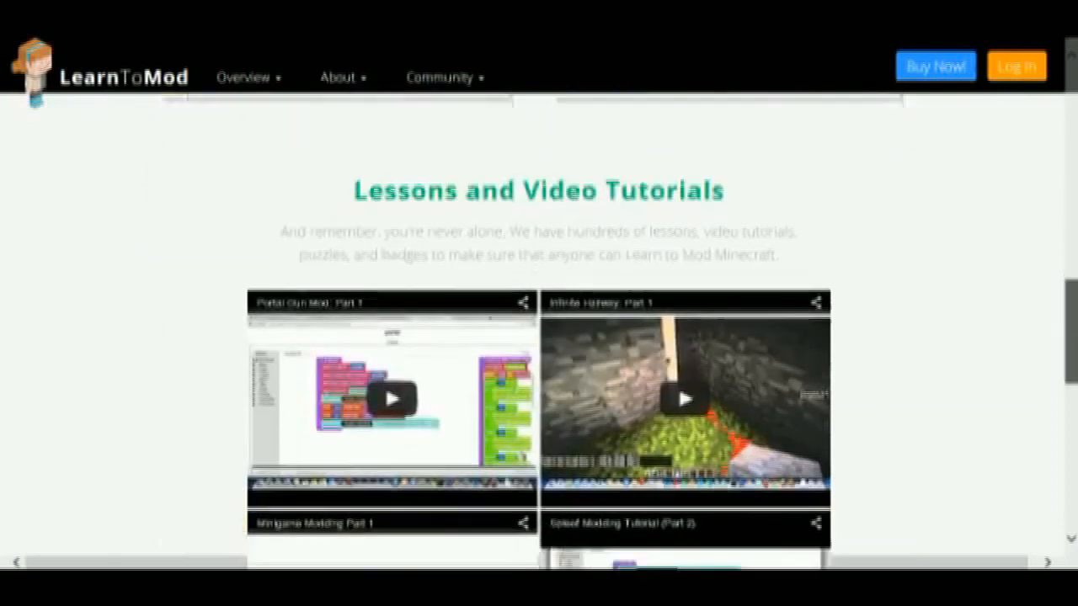
pyautogui.scroll(-3)
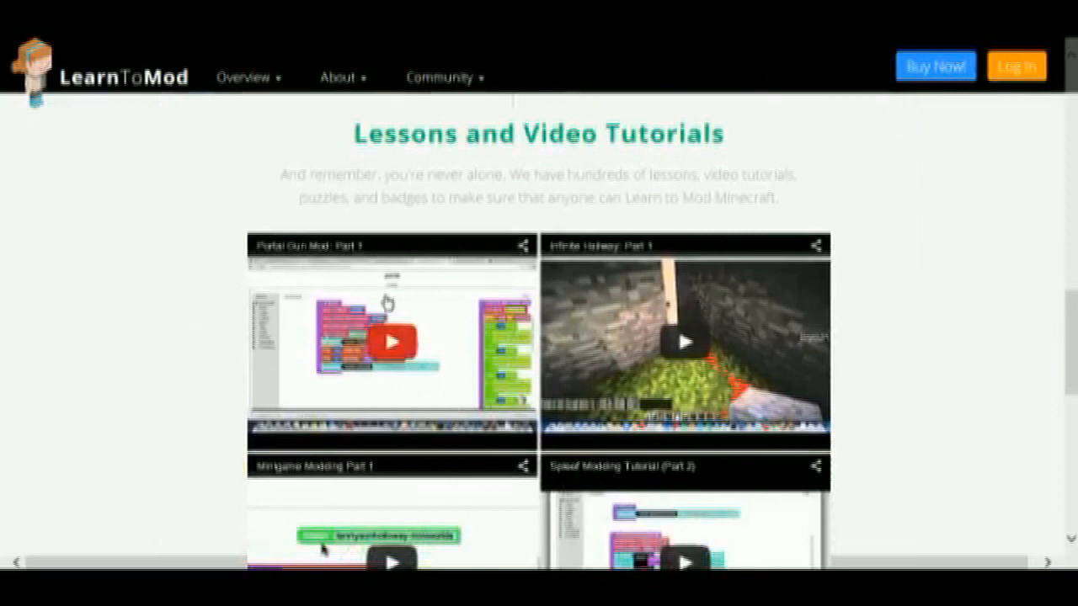
pyautogui.scroll(-3)
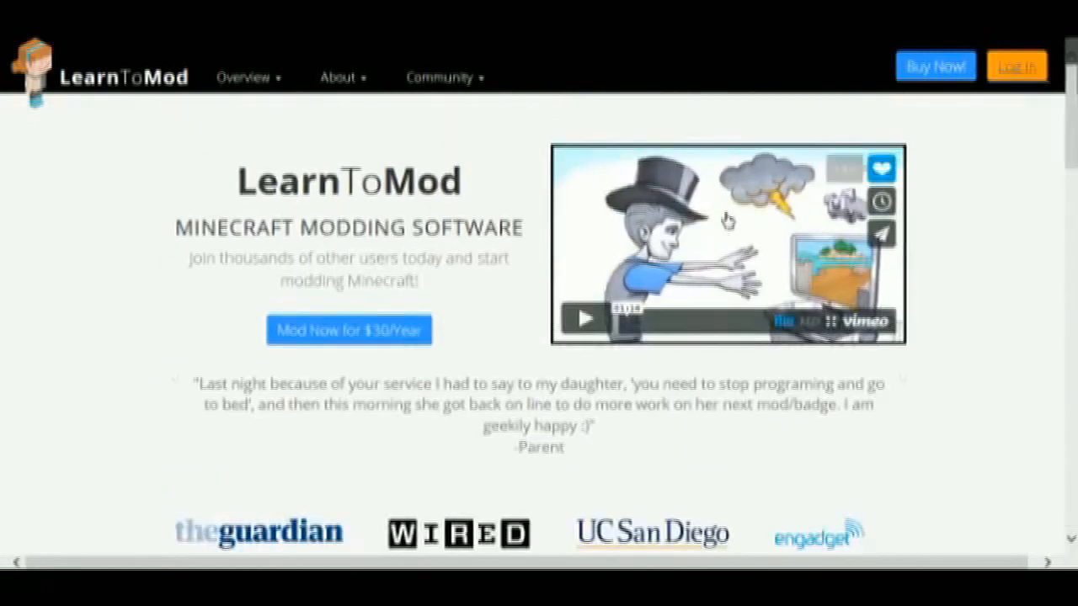
# Step: Sign in to the modding account and go to the Learn tutorials page
pyautogui.click(1016, 66)
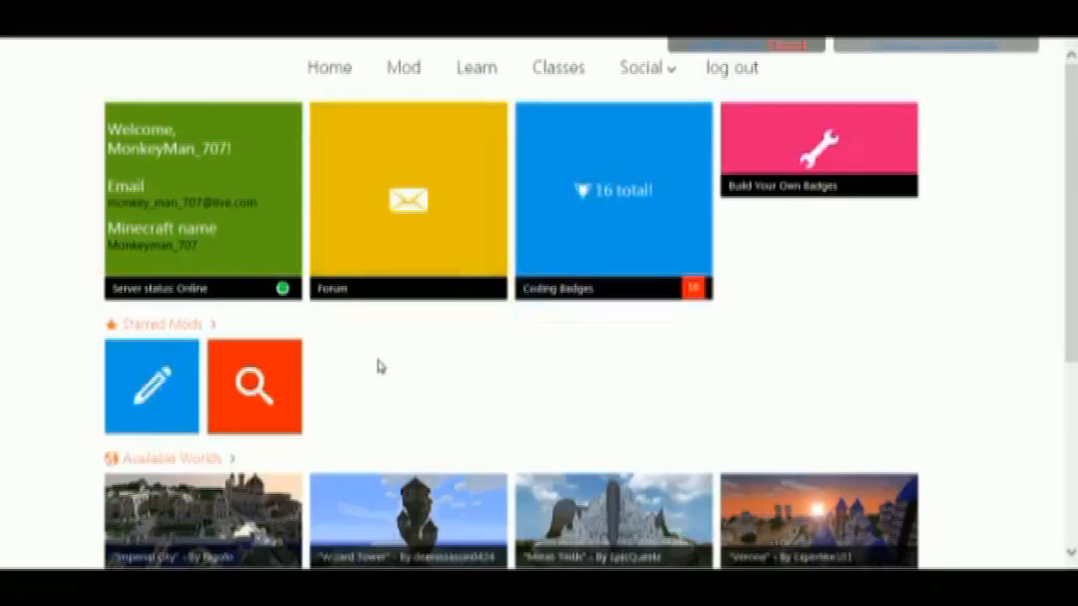
pyautogui.moveTo(237, 354)
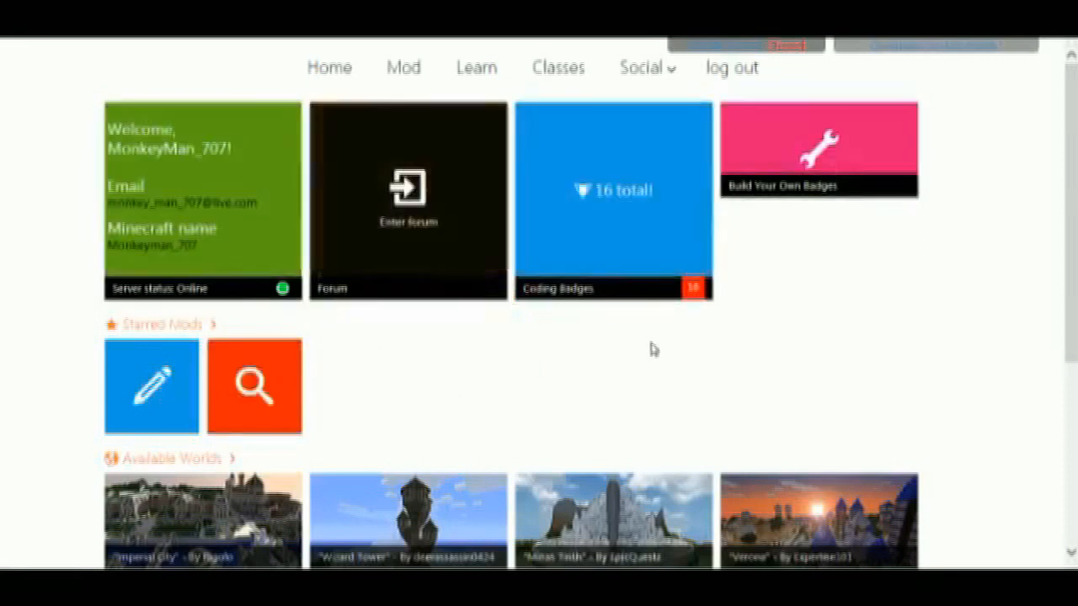
pyautogui.scroll(-3)
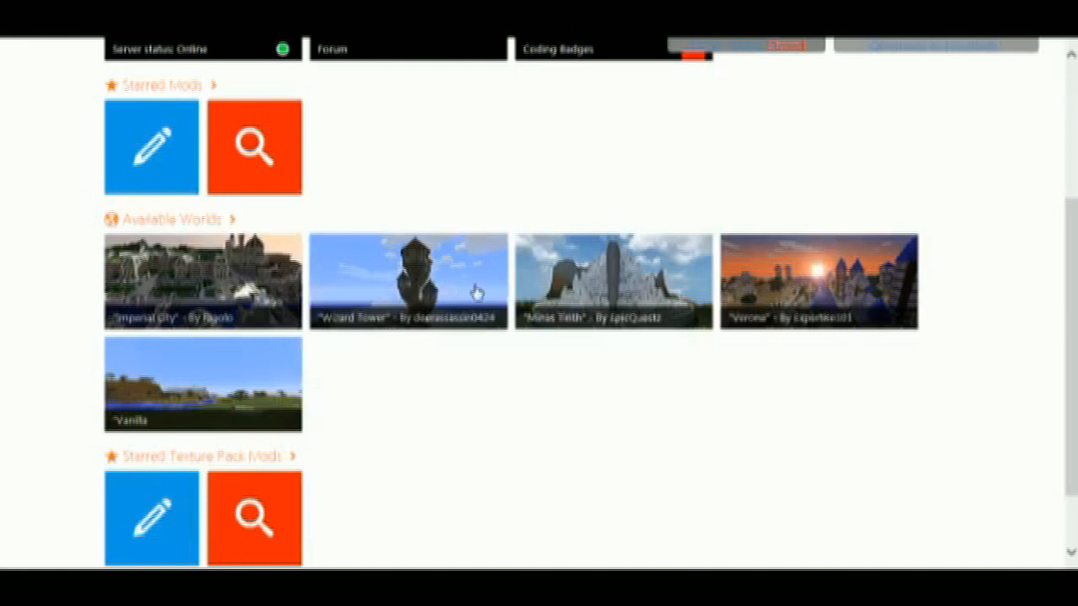
pyautogui.moveTo(257, 373)
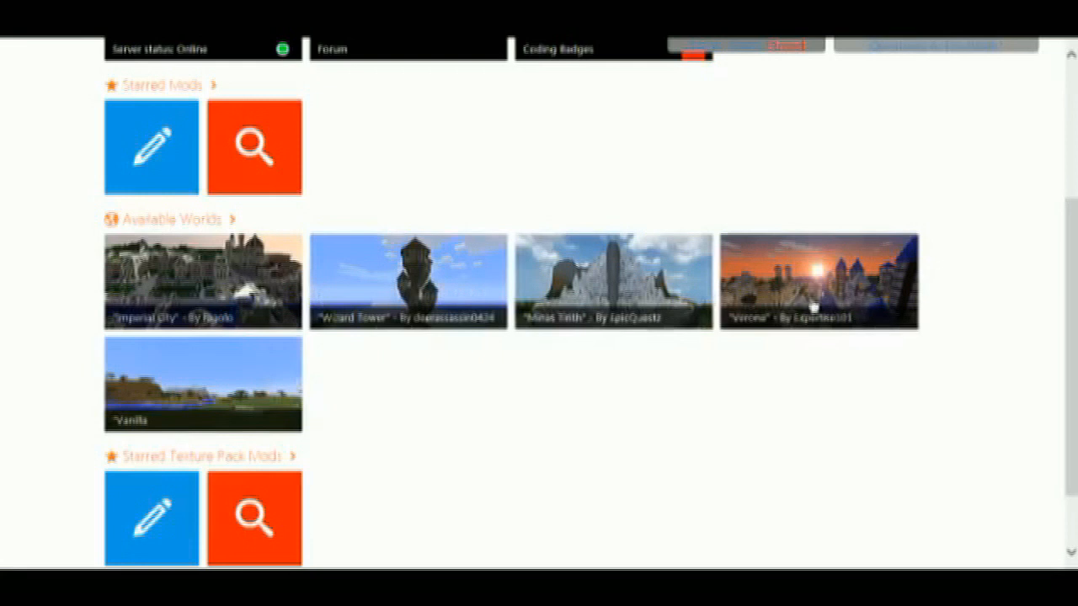
pyautogui.moveTo(852, 303)
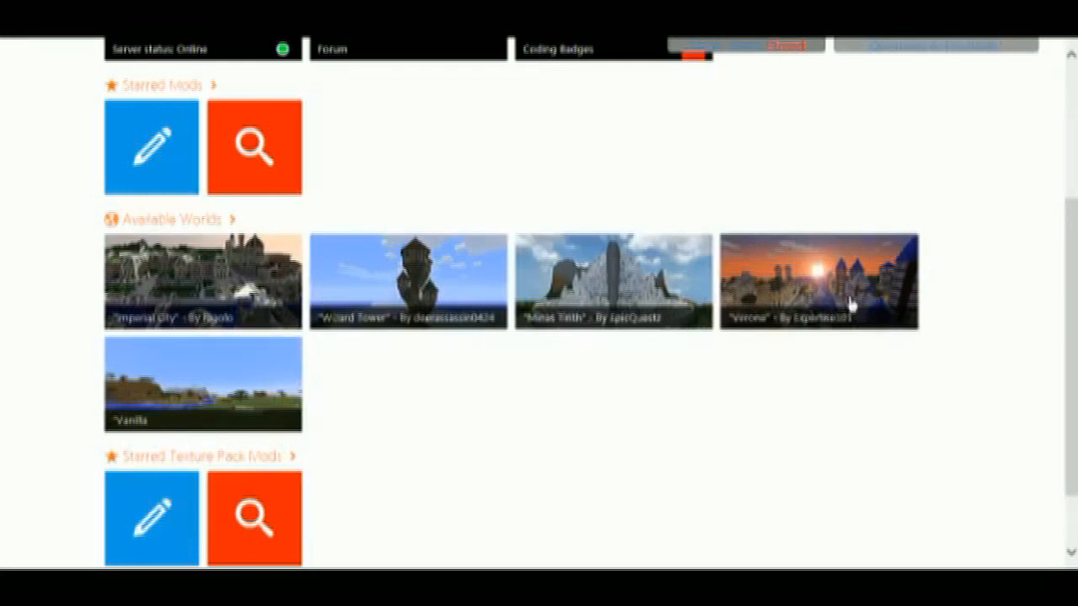
pyautogui.moveTo(776, 372)
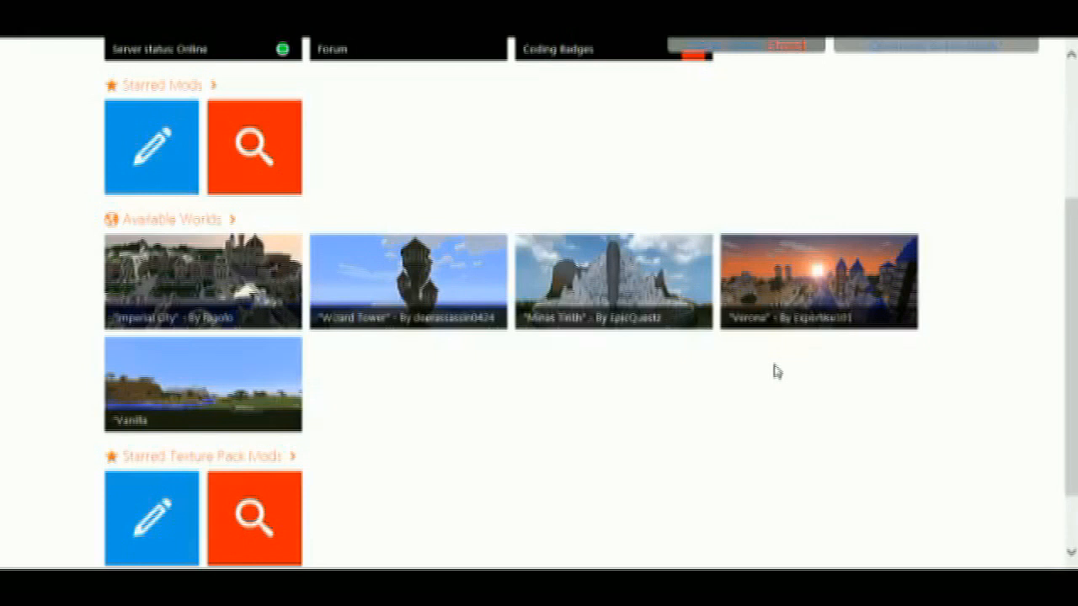
pyautogui.moveTo(326, 383)
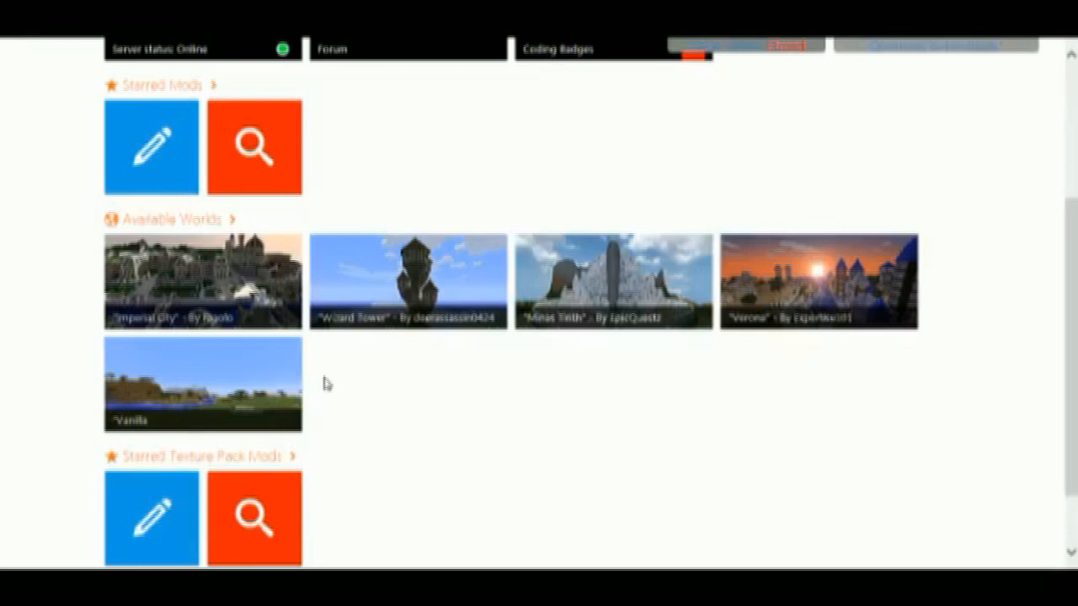
pyautogui.moveTo(560, 404)
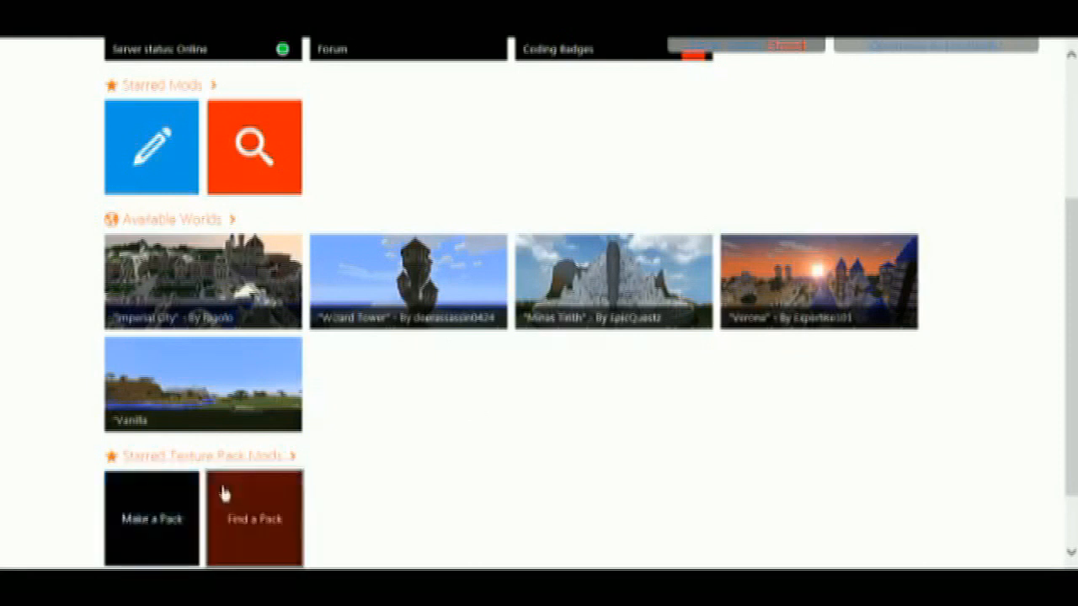
pyautogui.scroll(-3)
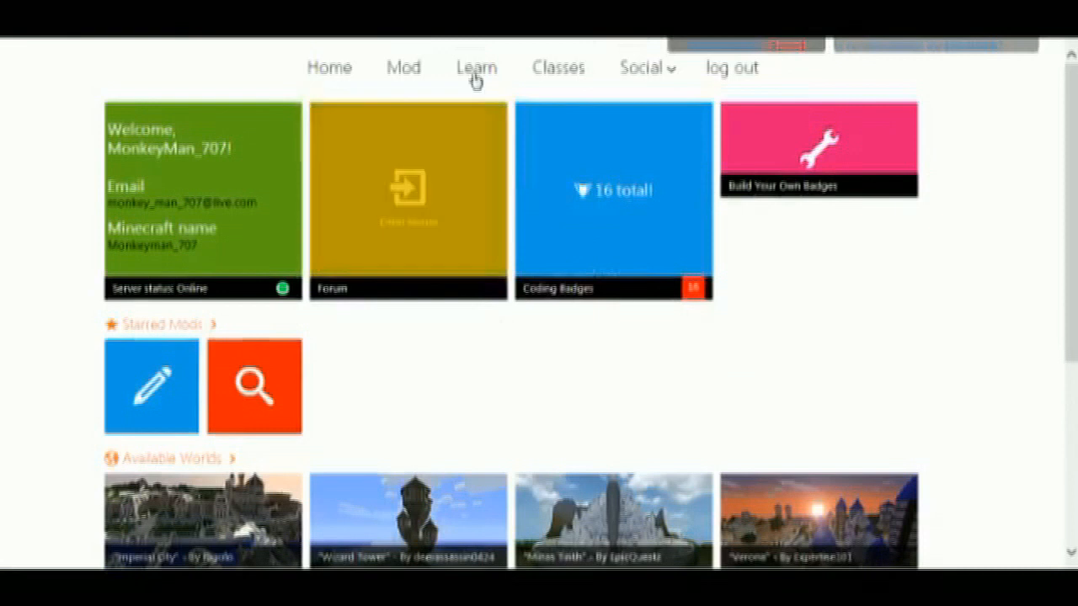
pyautogui.click(477, 67)
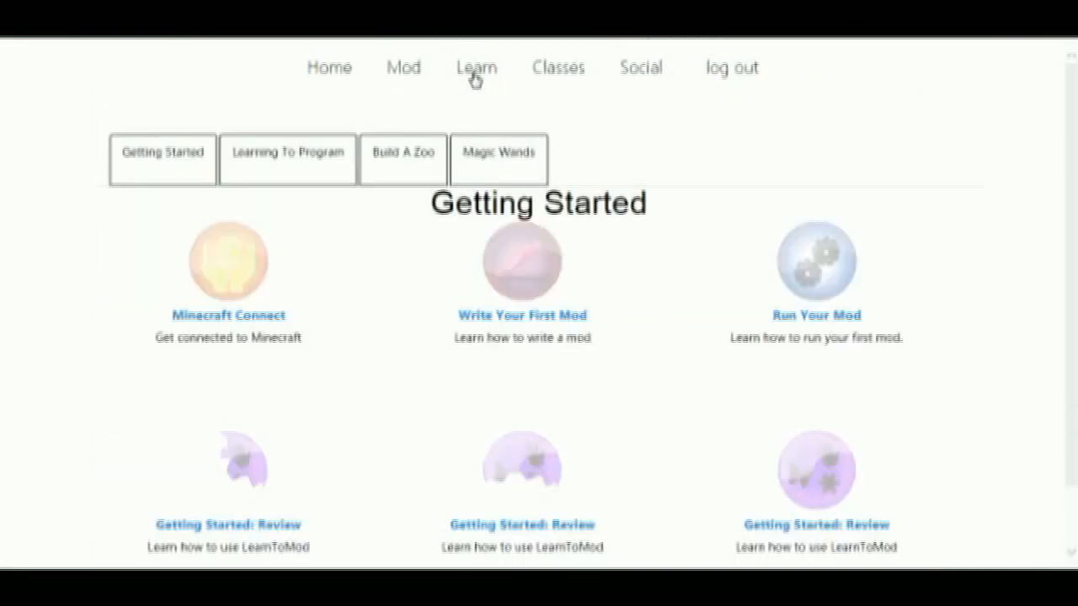
# Step: Browse the Magic Wands and Learning To Program lesson tracks down to the functions lessons
pyautogui.click(498, 159)
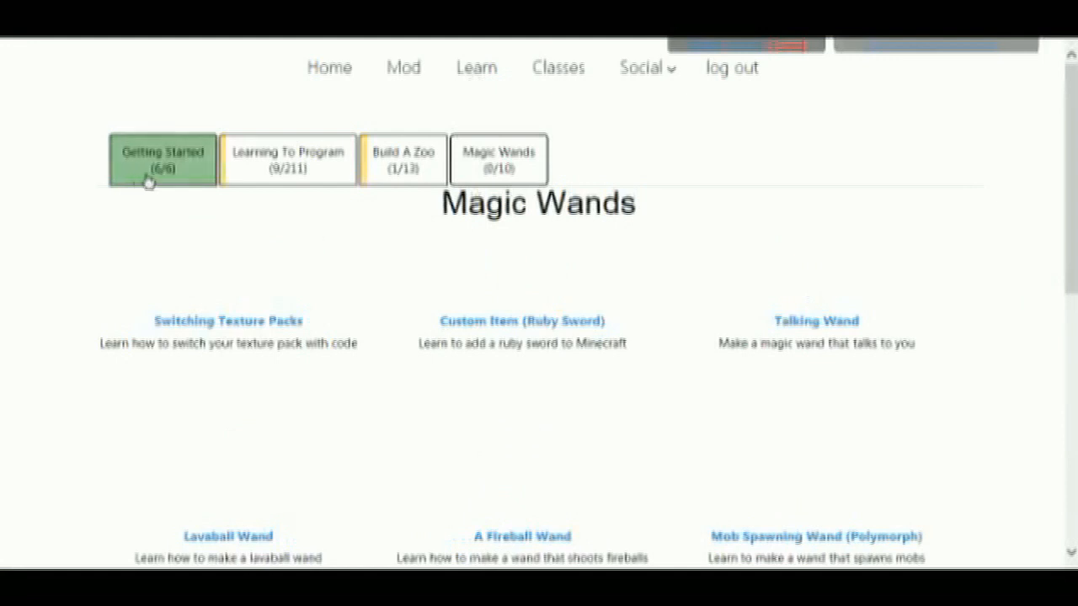
pyautogui.click(163, 160)
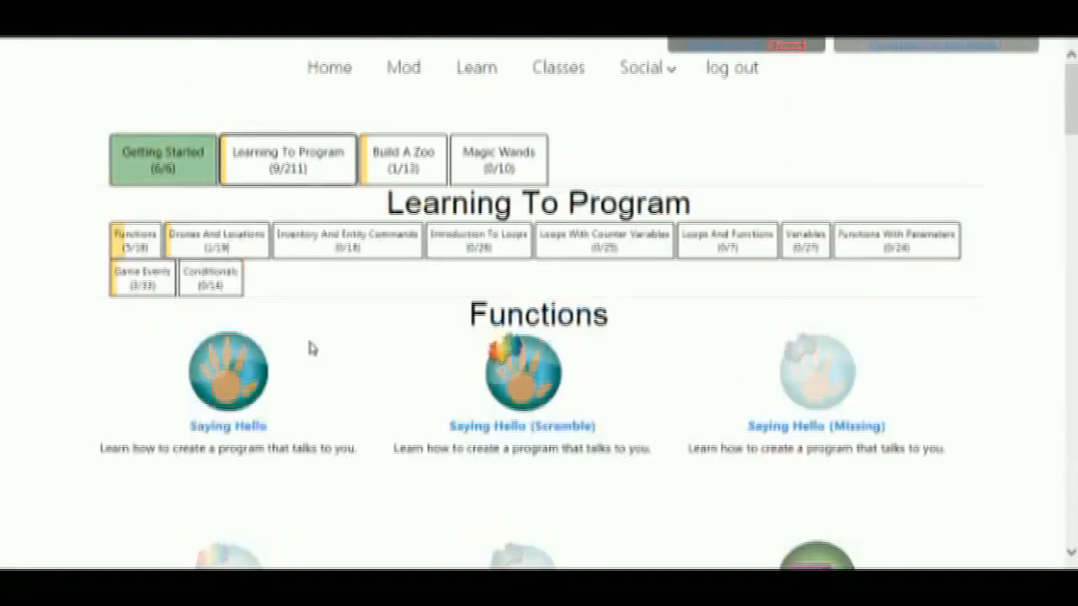
pyautogui.scroll(-3)
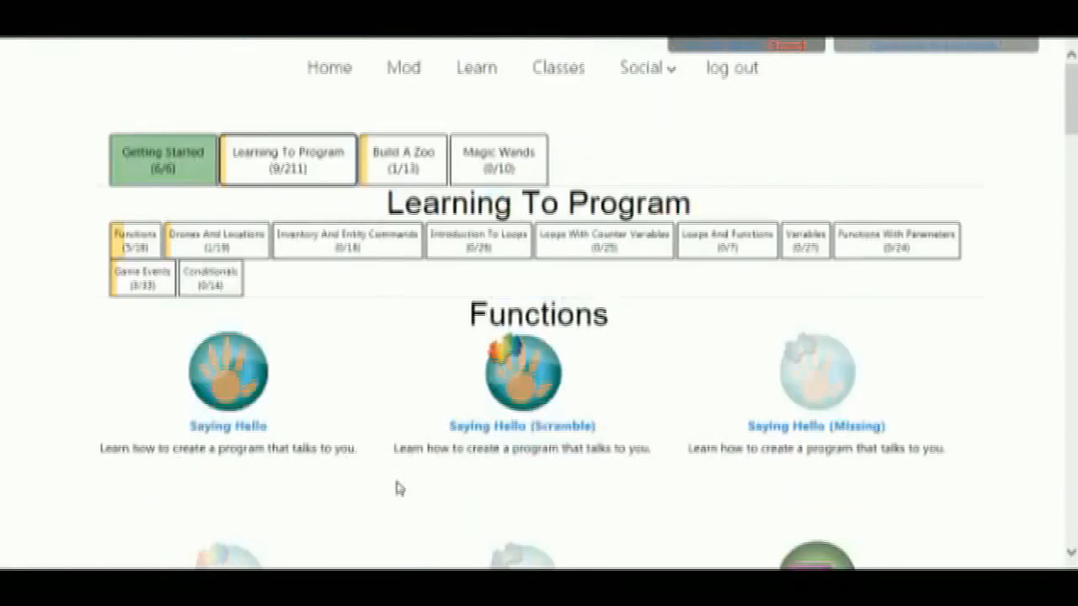
pyautogui.moveTo(403, 160)
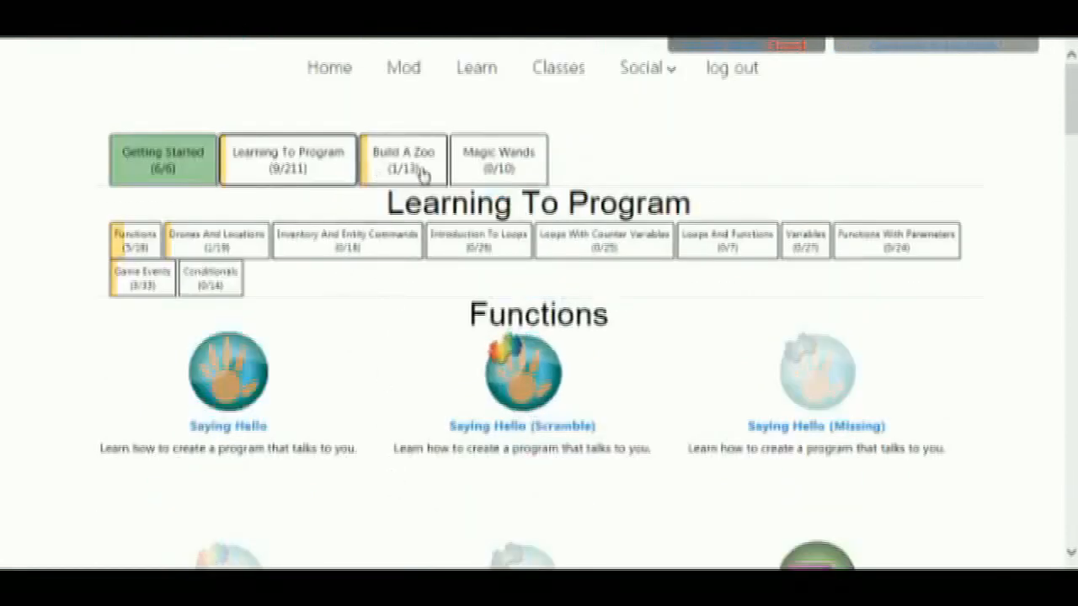
pyautogui.click(498, 160)
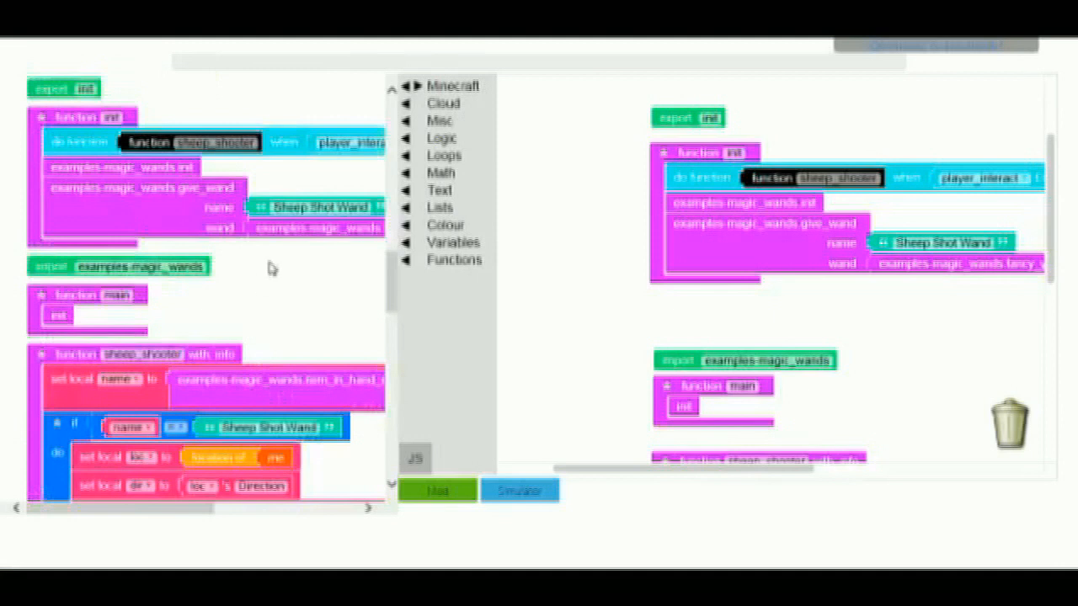
pyautogui.moveTo(554, 291)
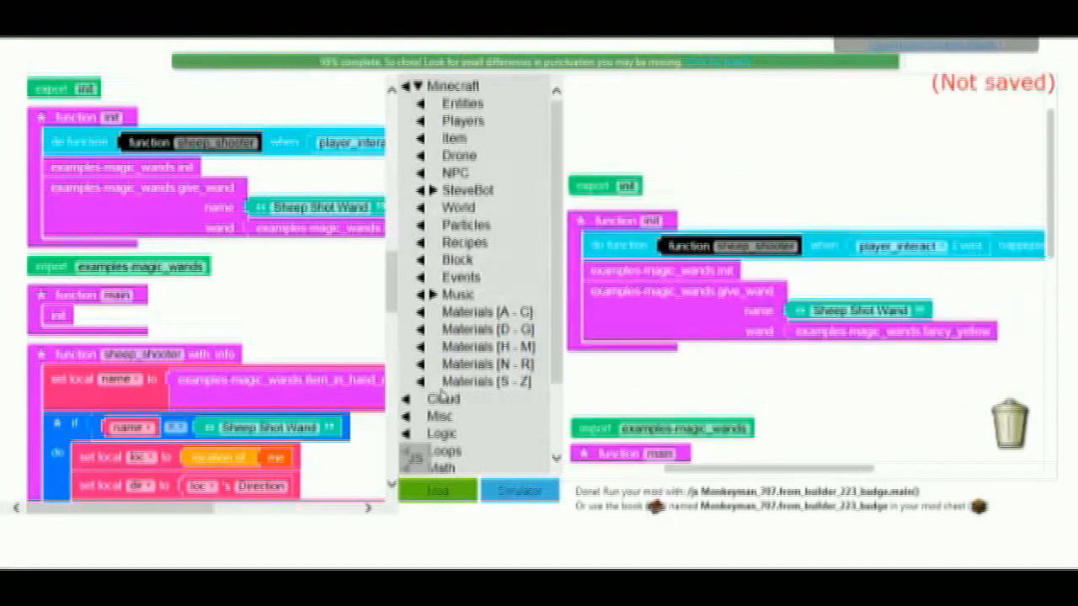
# Step: Show the Minecraft Entities block list beside the sheep-shooter wand mod
pyautogui.click(462, 102)
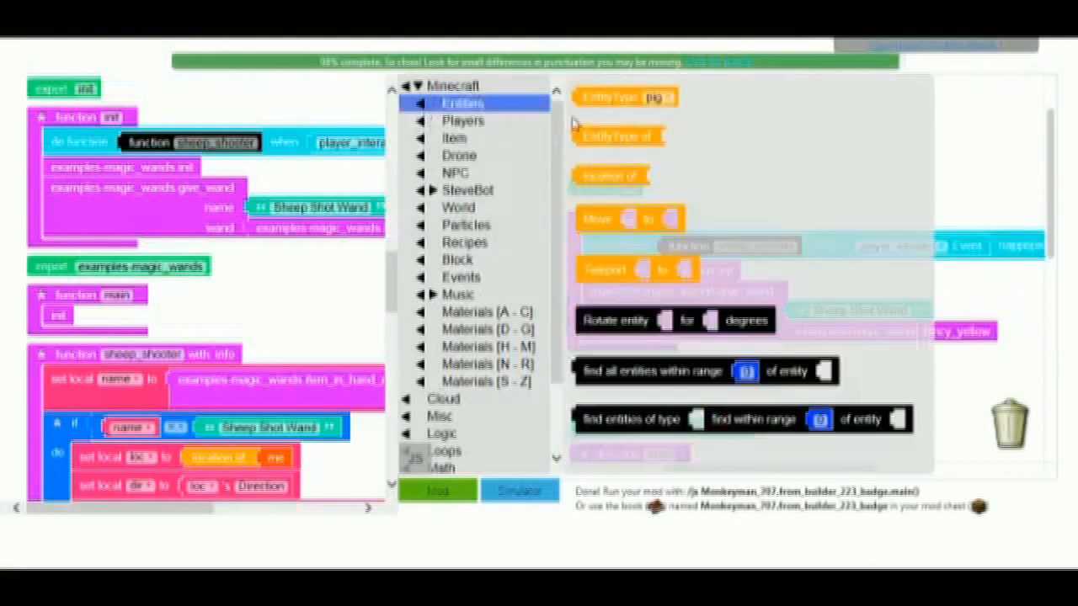
# Step: Pick the entity type the wand spawns, changing sheep to snowman
pyautogui.click(665, 96)
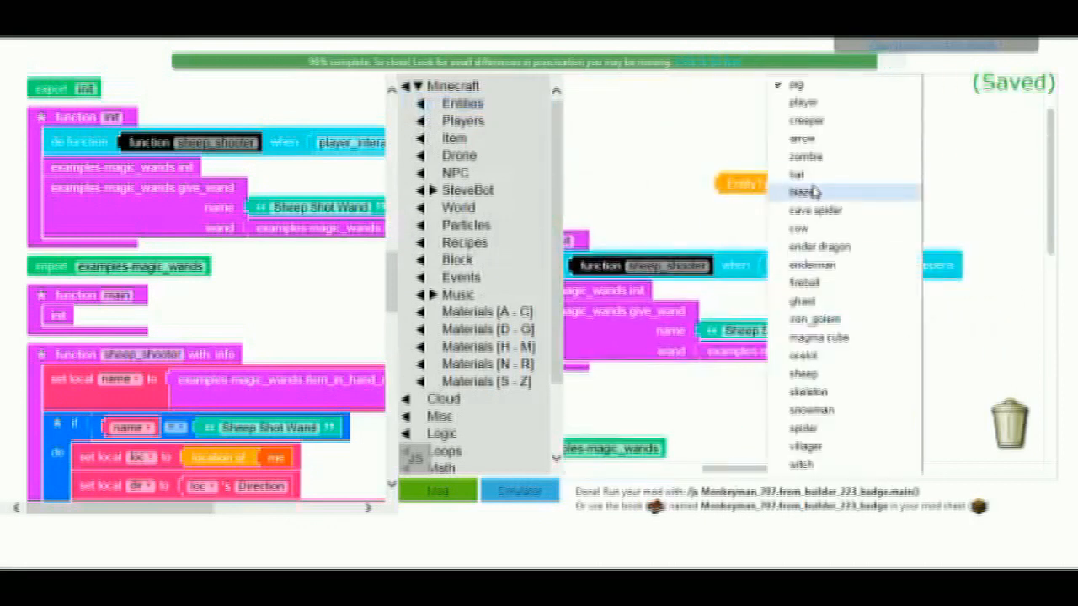
pyautogui.moveTo(862, 373)
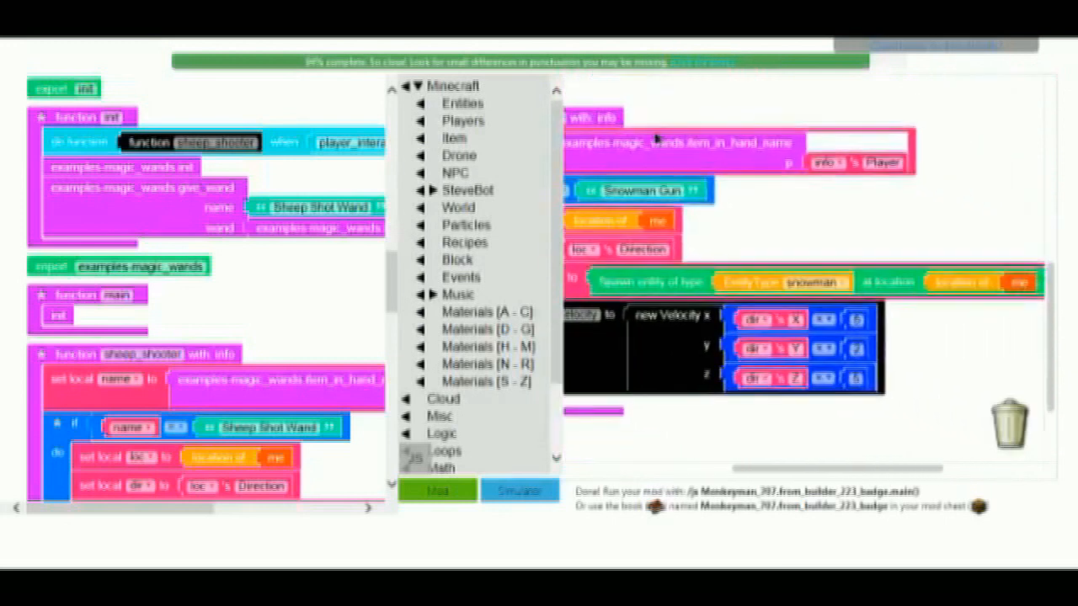
# Step: Save and build the Snowman Gun mod with the Mod button
pyautogui.click(436, 490)
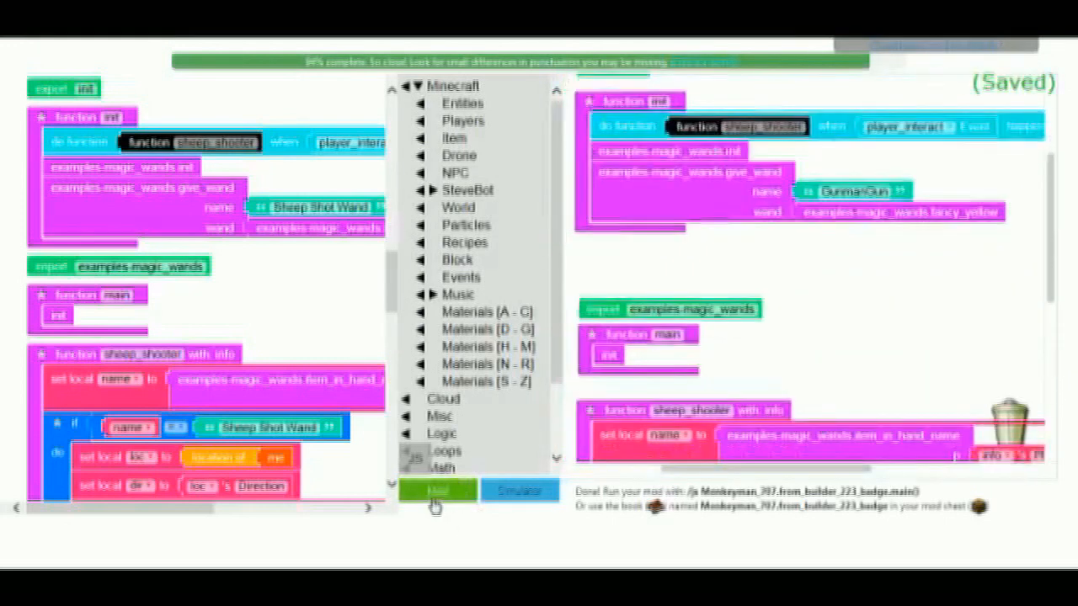
pyautogui.click(437, 491)
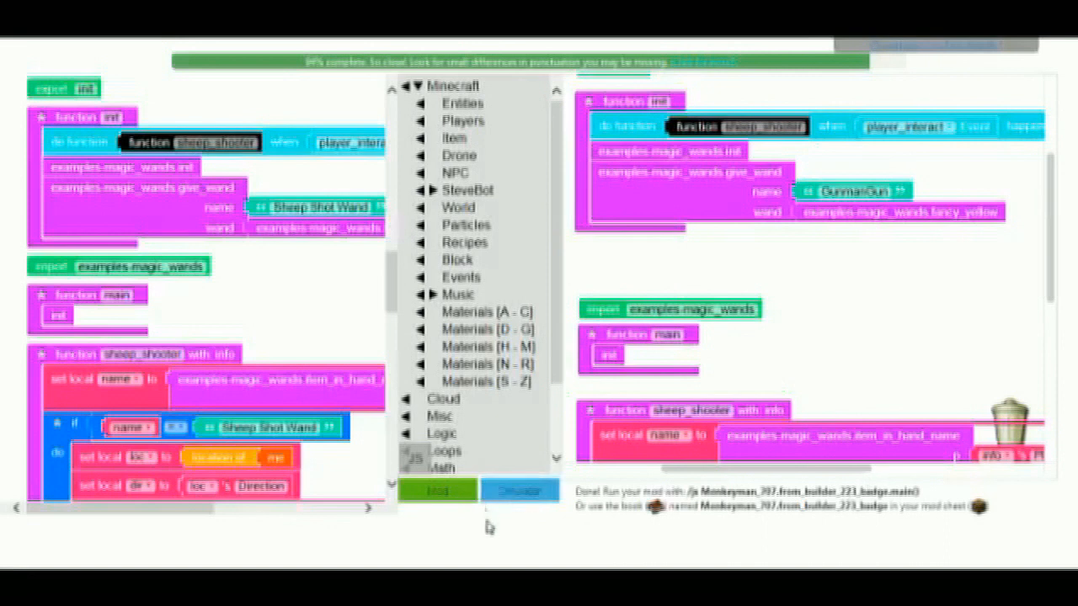
pyautogui.moveTo(449, 541)
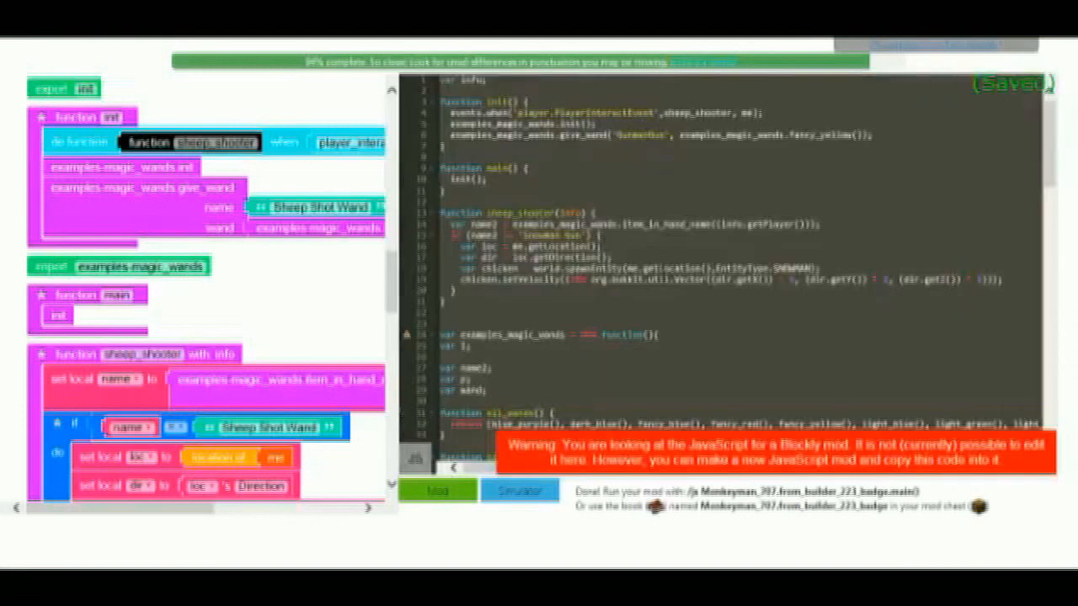
pyautogui.scroll(-3)
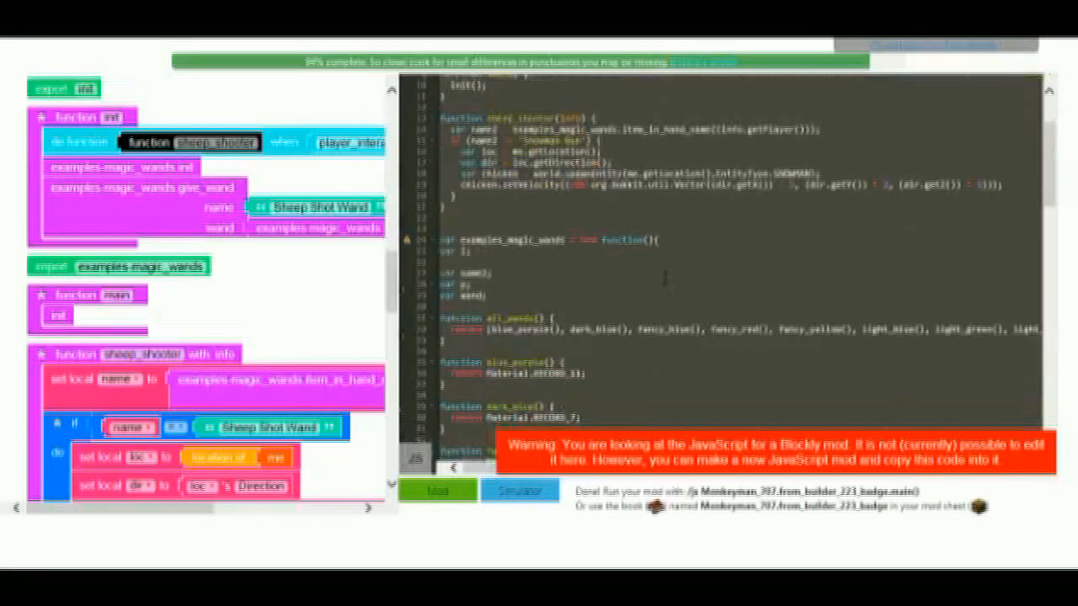
pyautogui.scroll(-3)
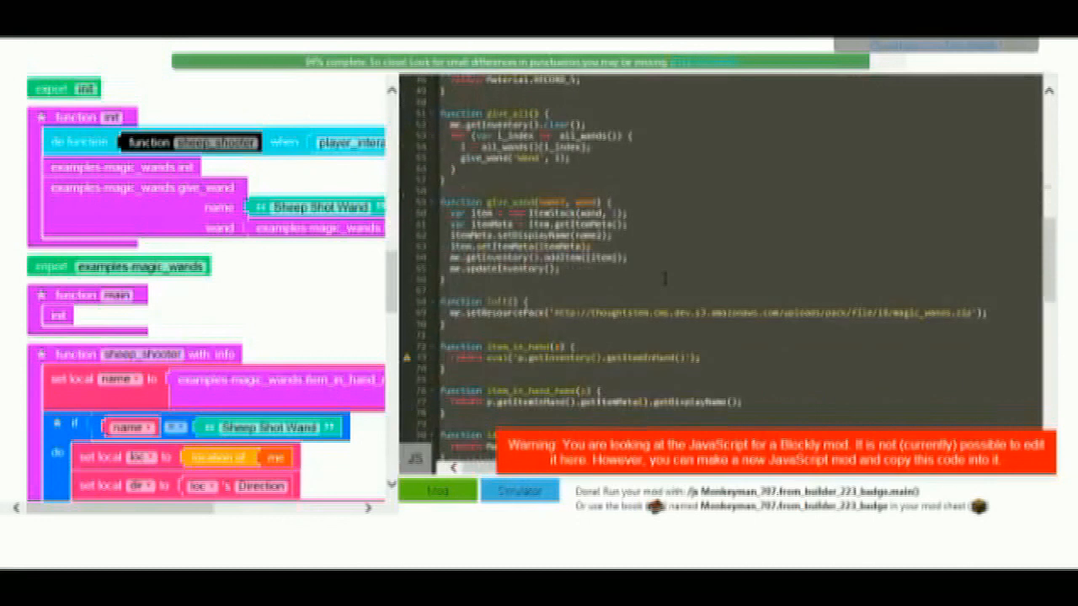
pyautogui.scroll(-3)
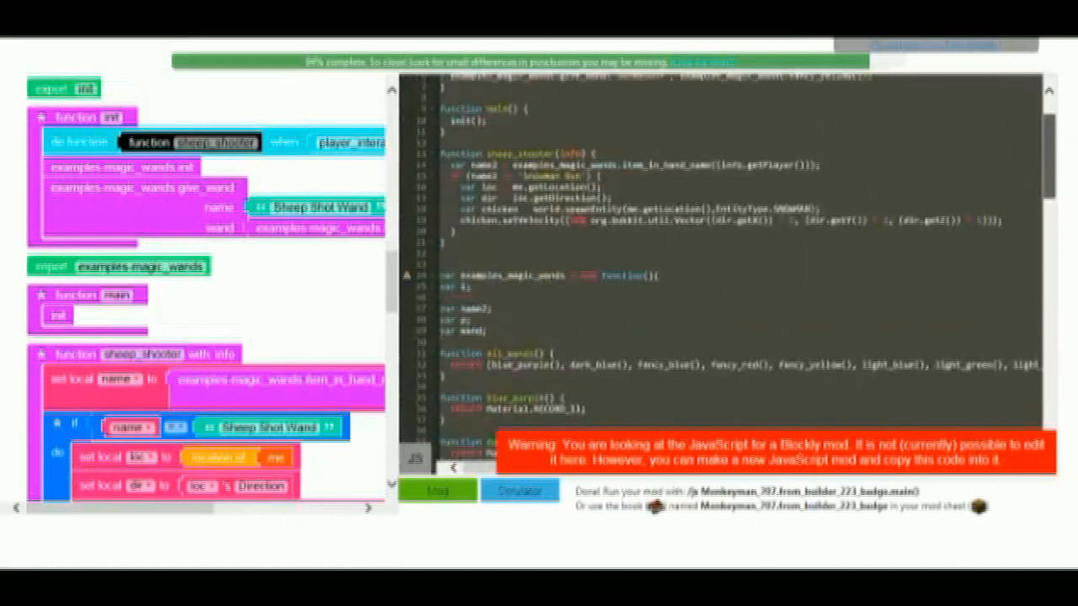
pyautogui.scroll(-3)
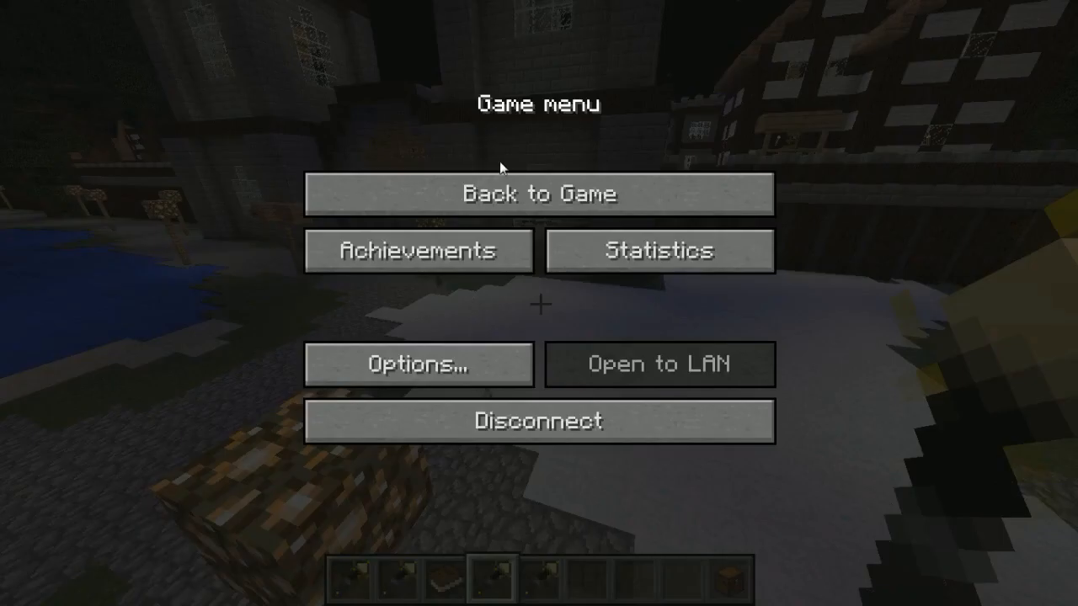
# Step: Resume the game and equip the Snowman Gun wand from the hotbar
pyautogui.click(538, 193)
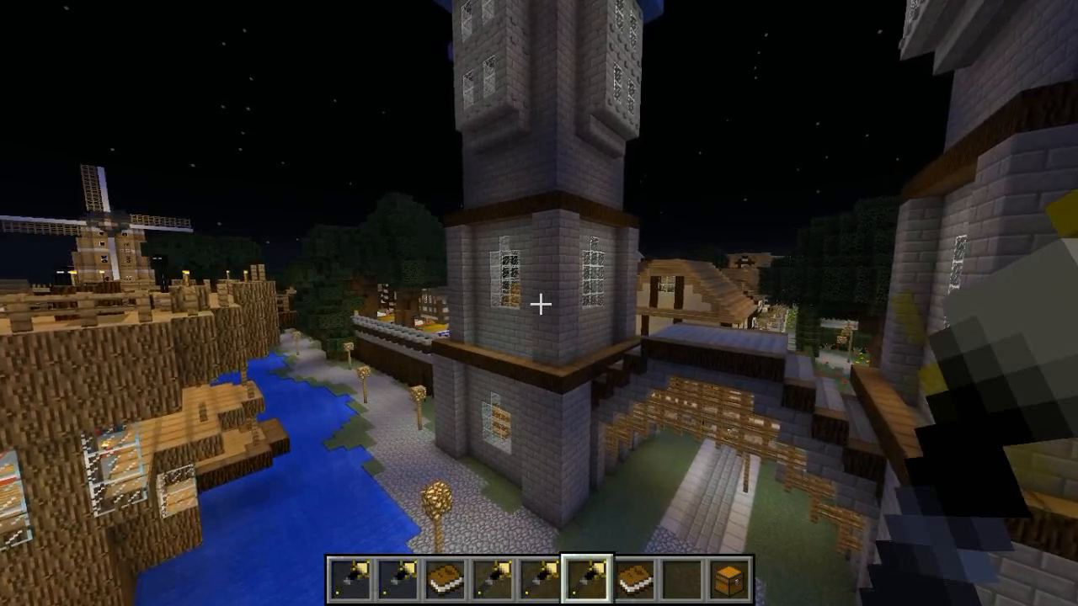
pyautogui.press('Escape')
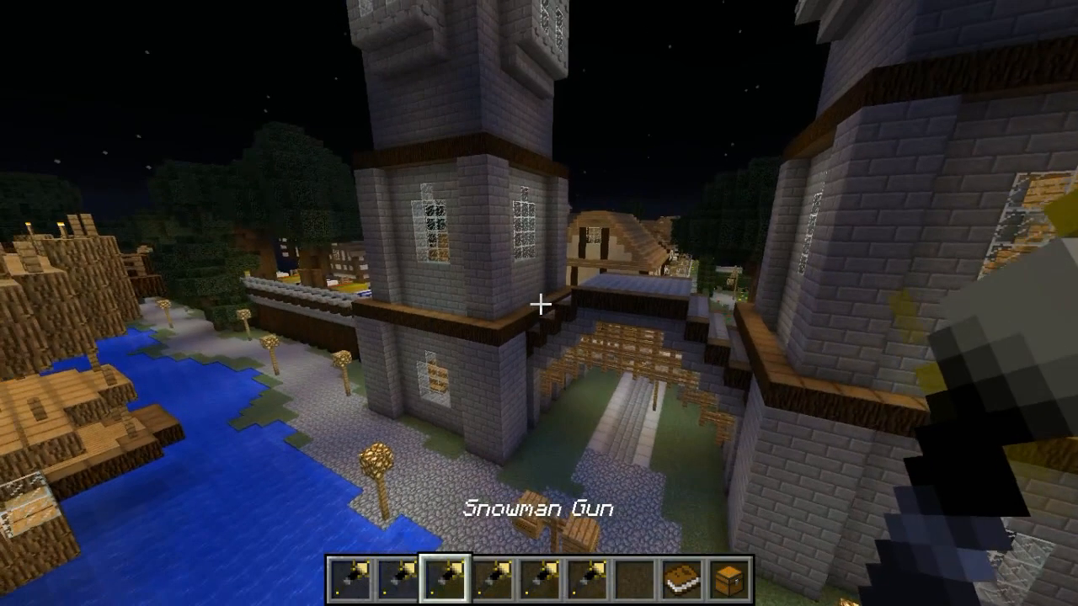
pyautogui.moveTo(538, 303)
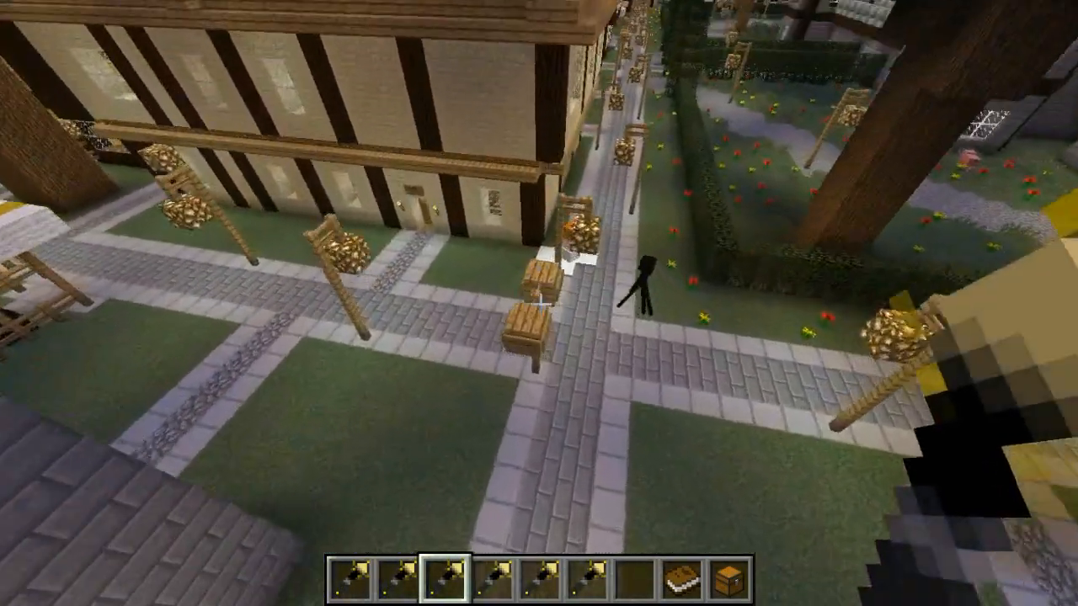
pyautogui.moveTo(539, 303)
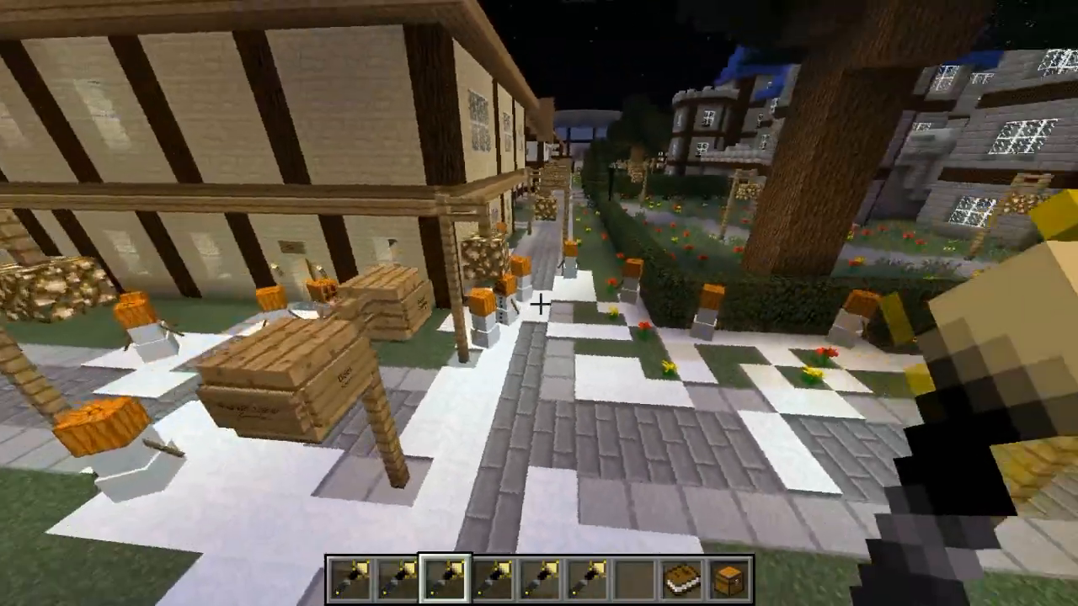
pyautogui.moveTo(539, 303)
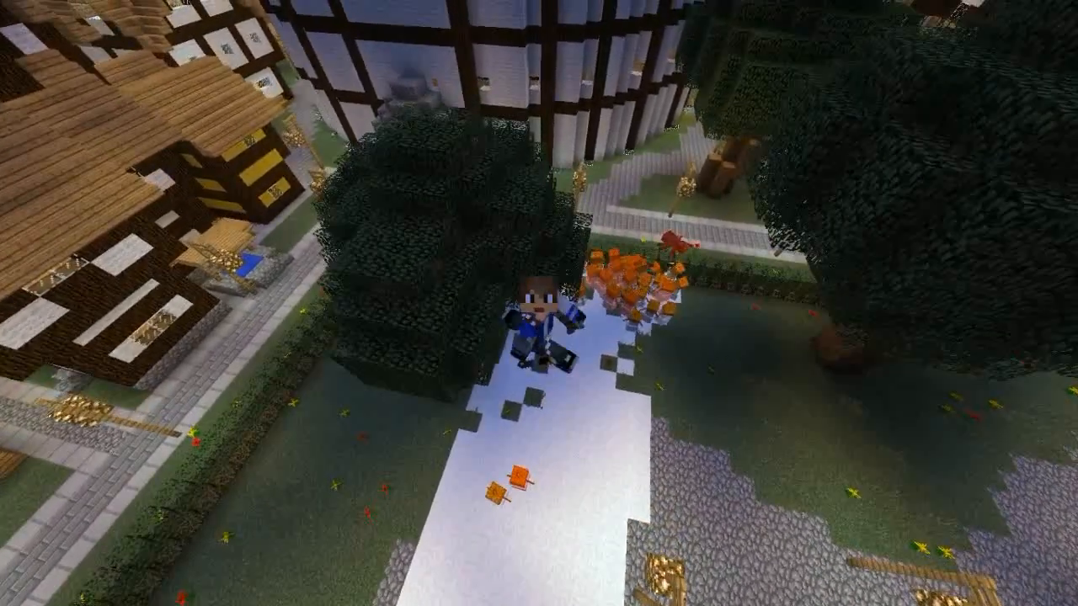
pyautogui.moveTo(539, 303)
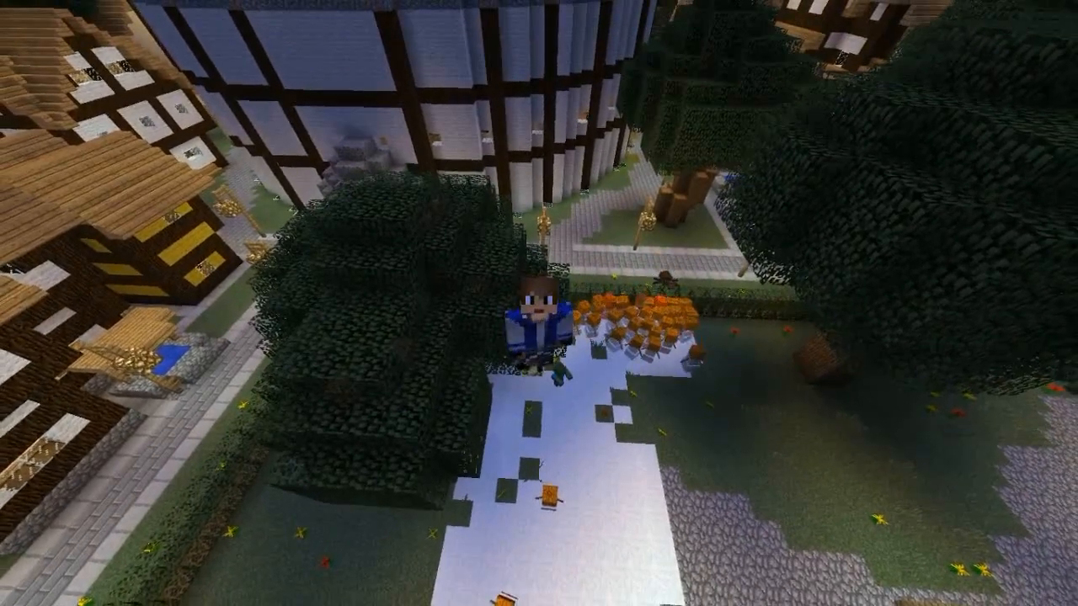